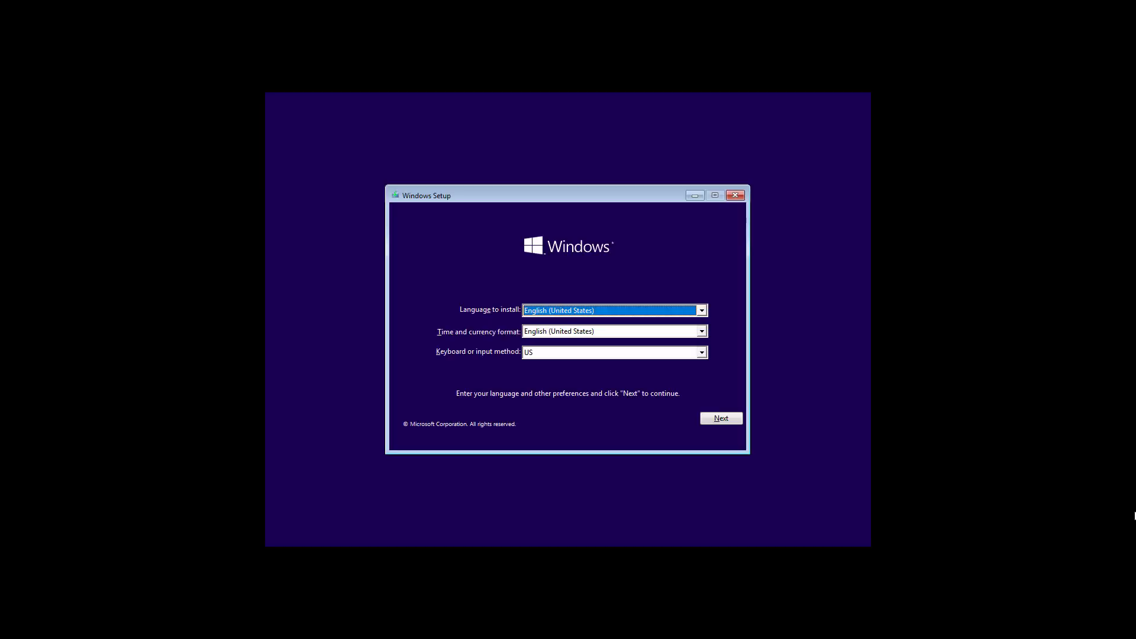
# Step: Go from Windows Setup's language screen through Repair your computer to the Command Prompt
pyautogui.click(721, 418)
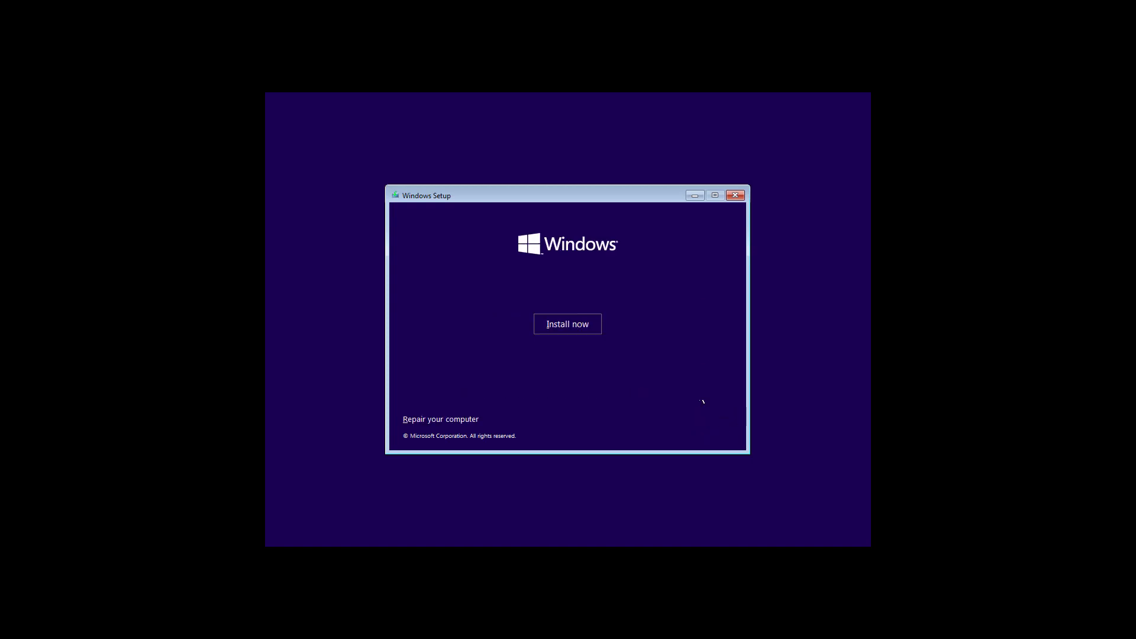
pyautogui.click(441, 419)
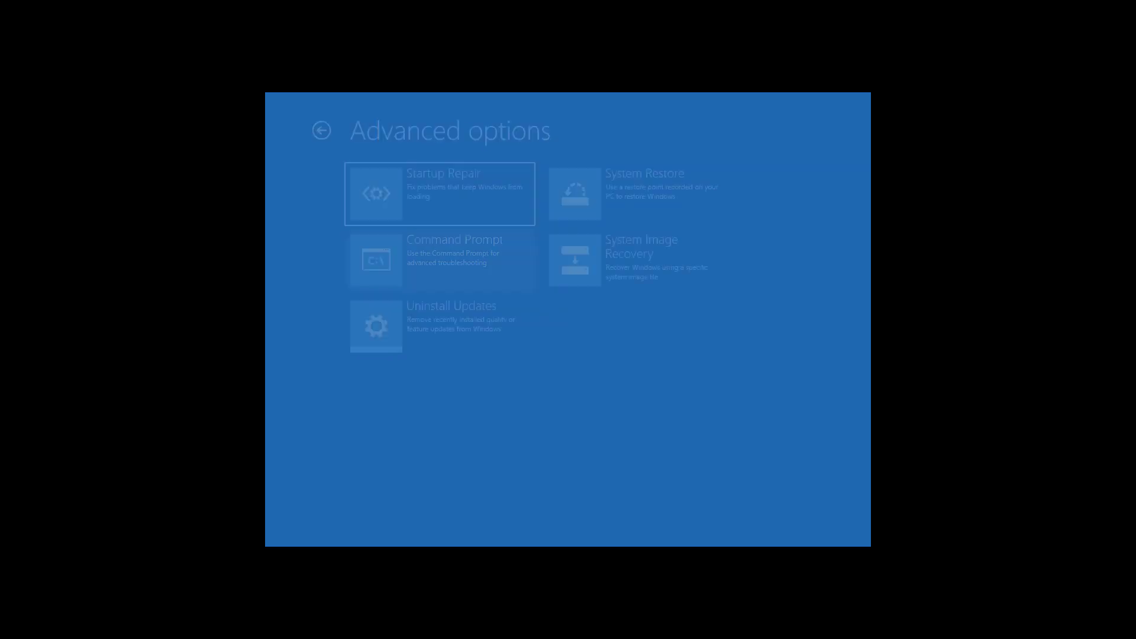
pyautogui.click(439, 259)
pyautogui.write('dis')
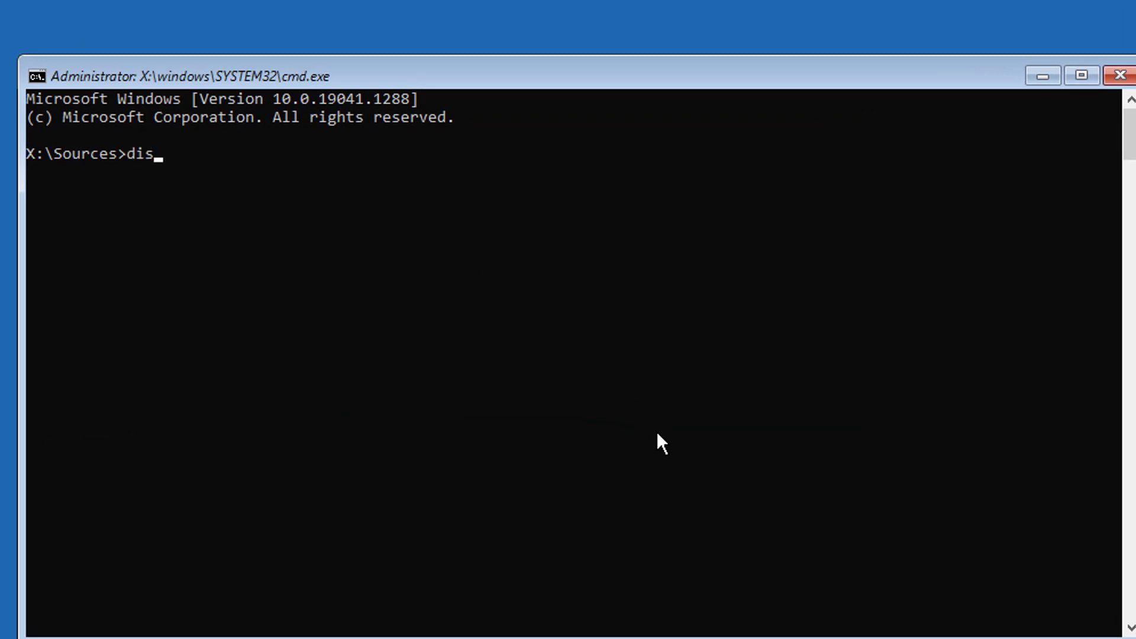
# Step: Start DiskPart, list disks, select disk 0, and list its volumes and partitions
pyautogui.write('kpart')
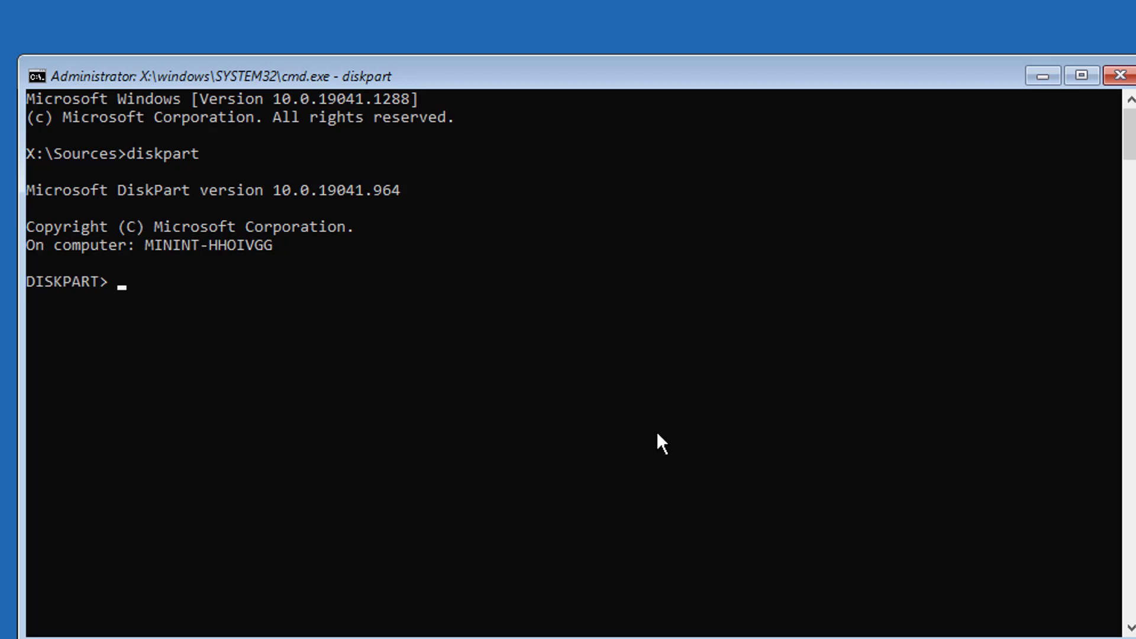
pyautogui.write('list disk')
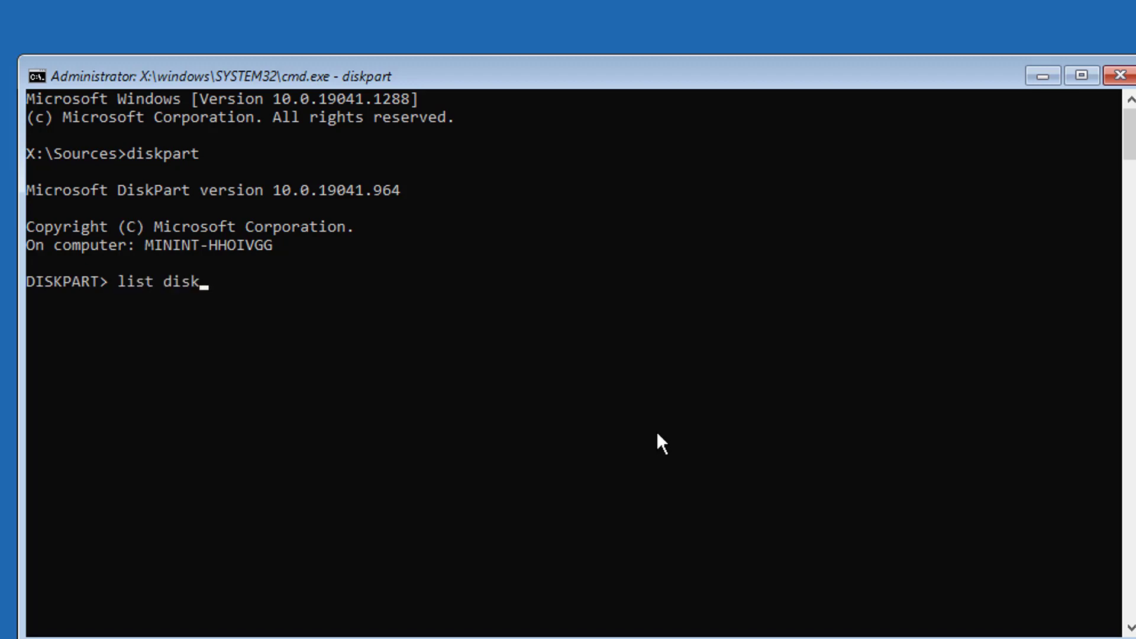
pyautogui.press('Enter')
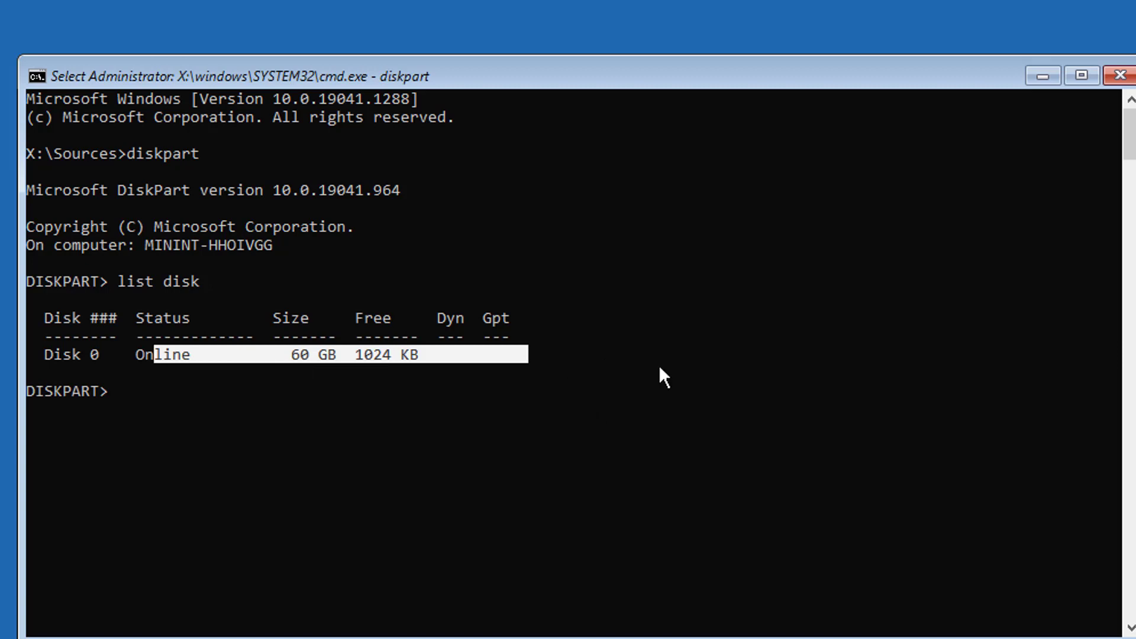
pyautogui.write('sel')
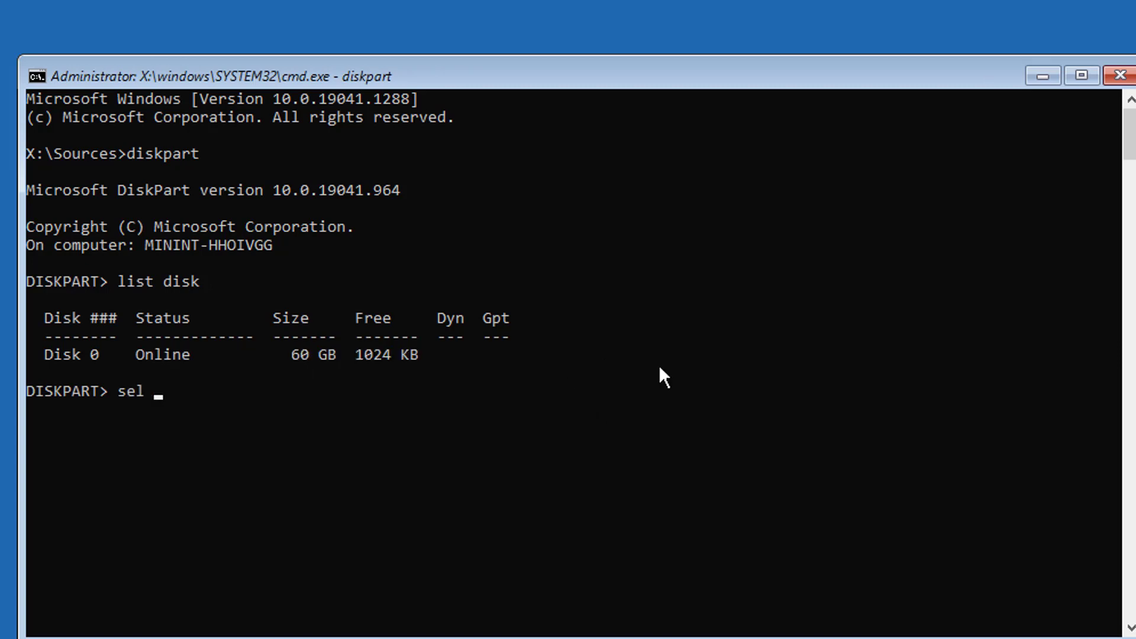
pyautogui.write('disk 0')
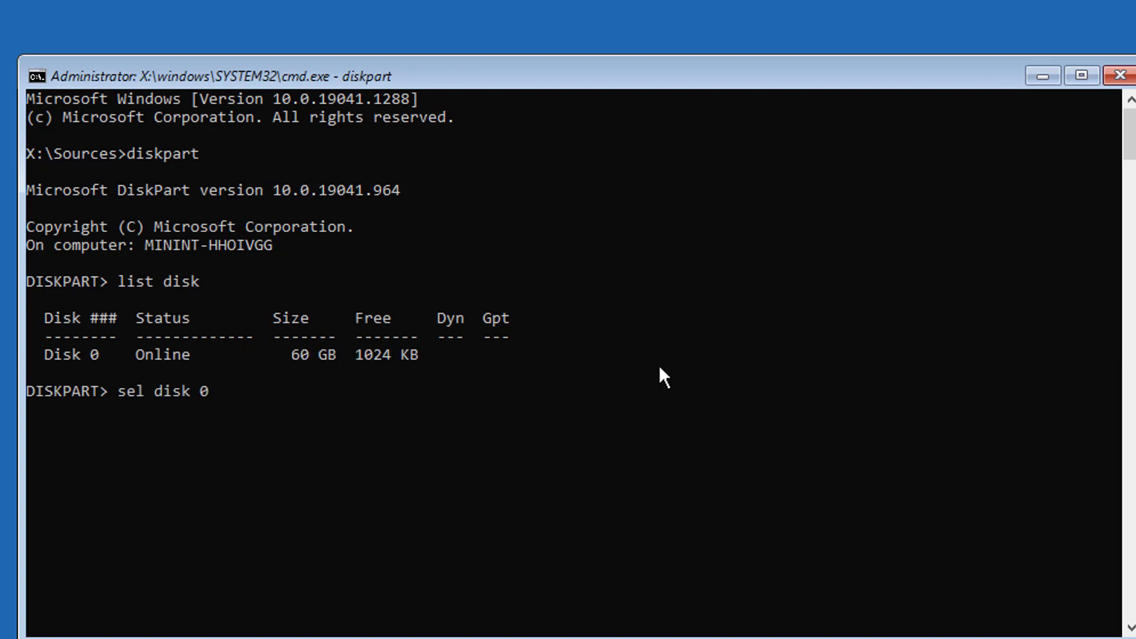
pyautogui.write('list')
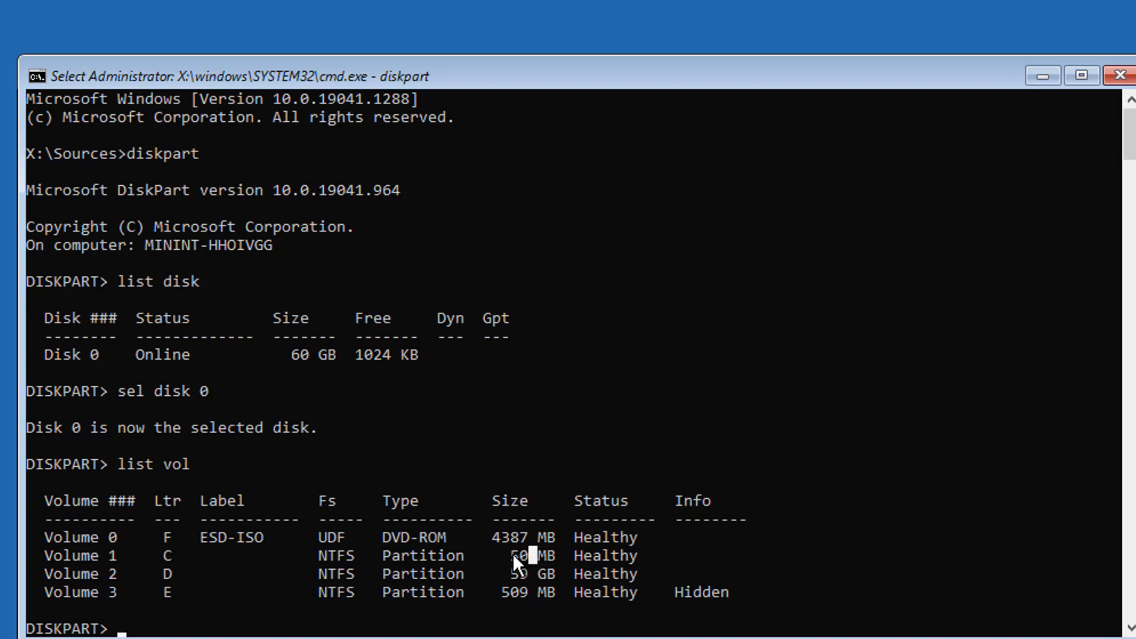
pyautogui.moveTo(540, 557)
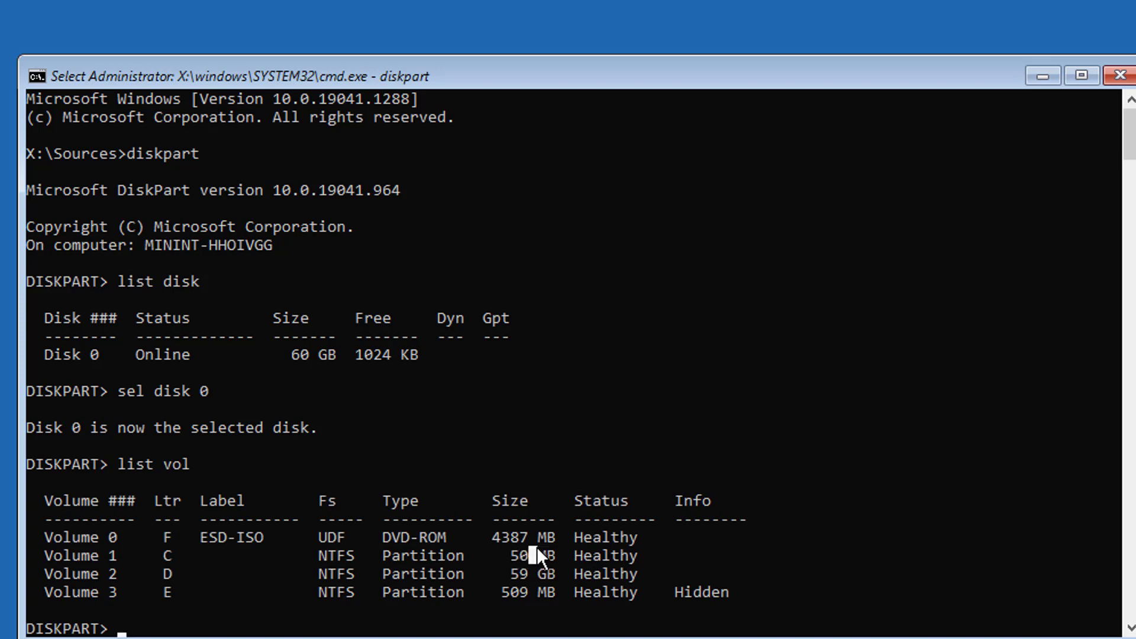
pyautogui.moveTo(893, 548)
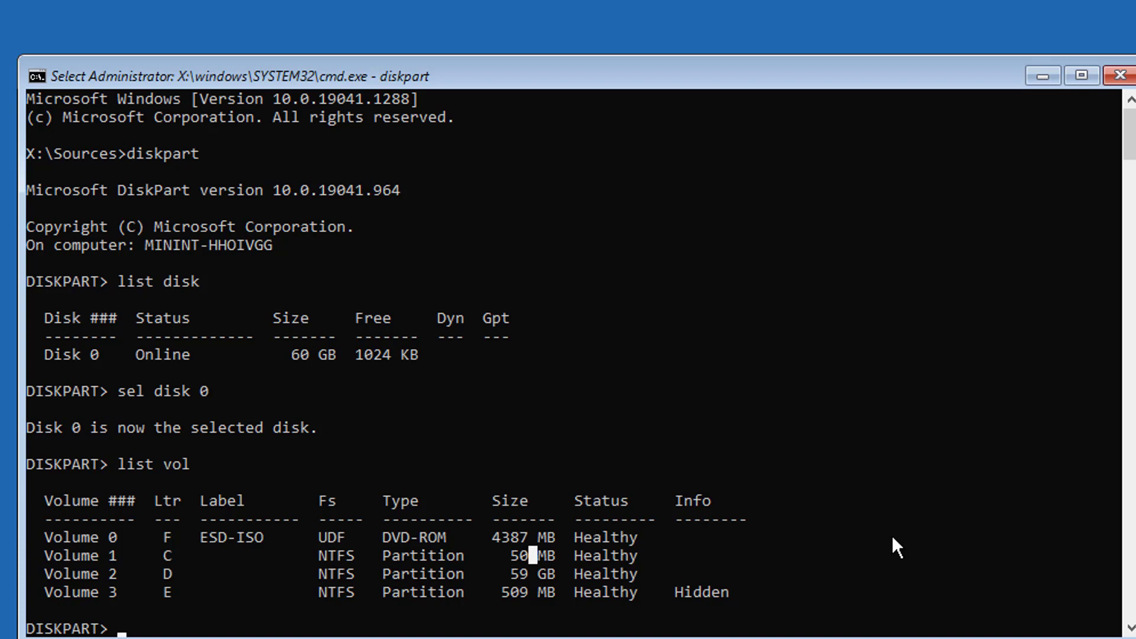
pyautogui.write('list part')
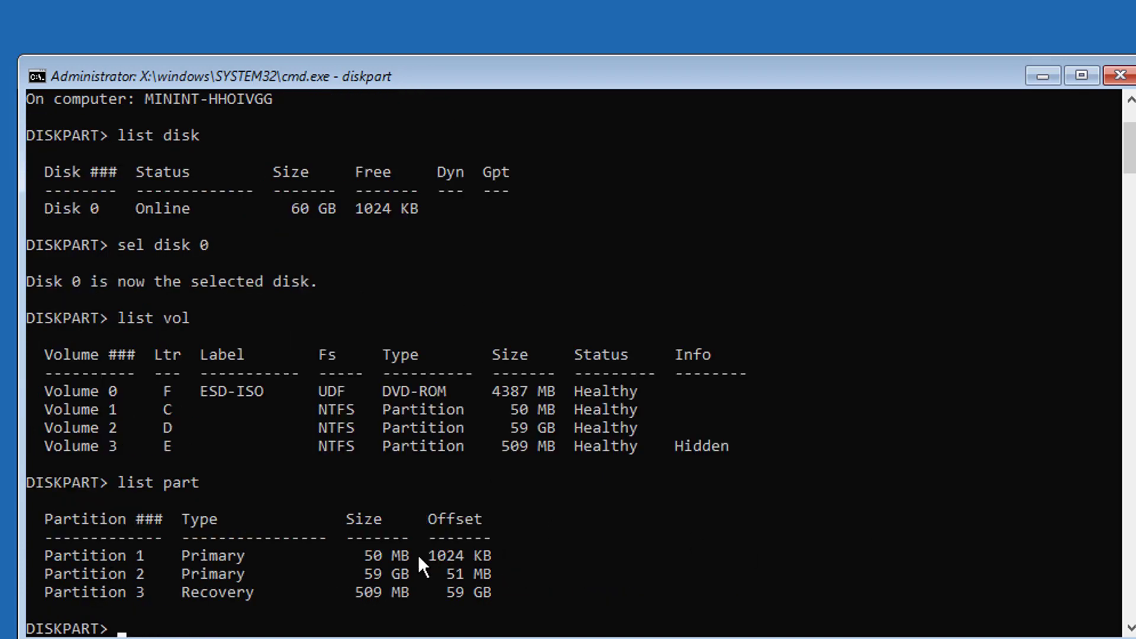
# Step: Select the 50 MB partition 1 and force-delete it with 'del part override'
pyautogui.doubleClick(389, 556)
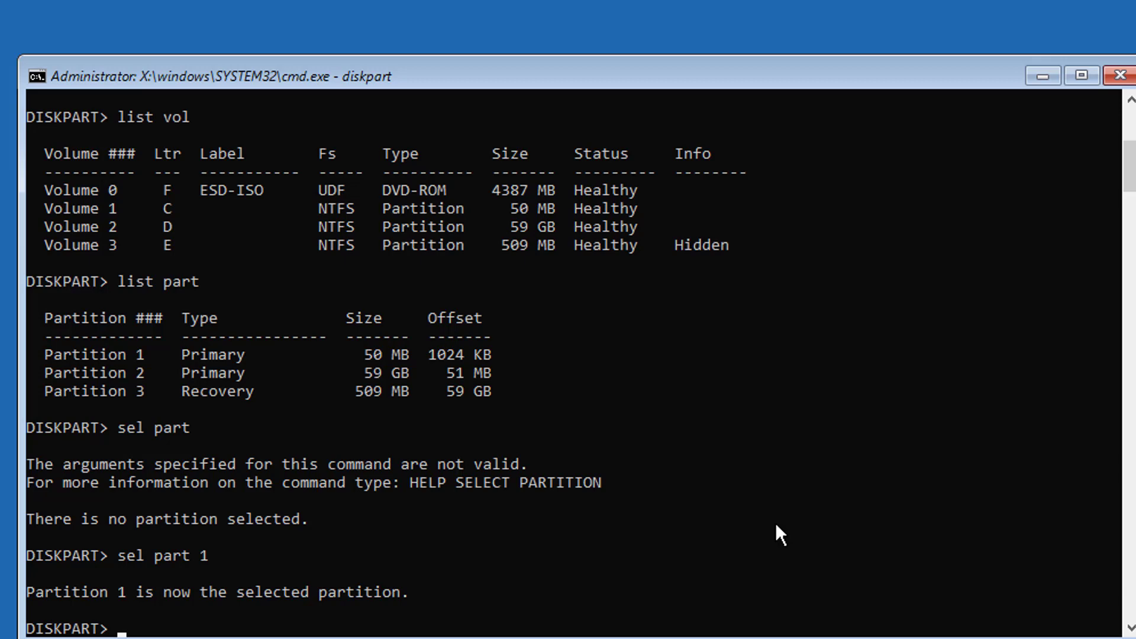
pyautogui.write('del part override')
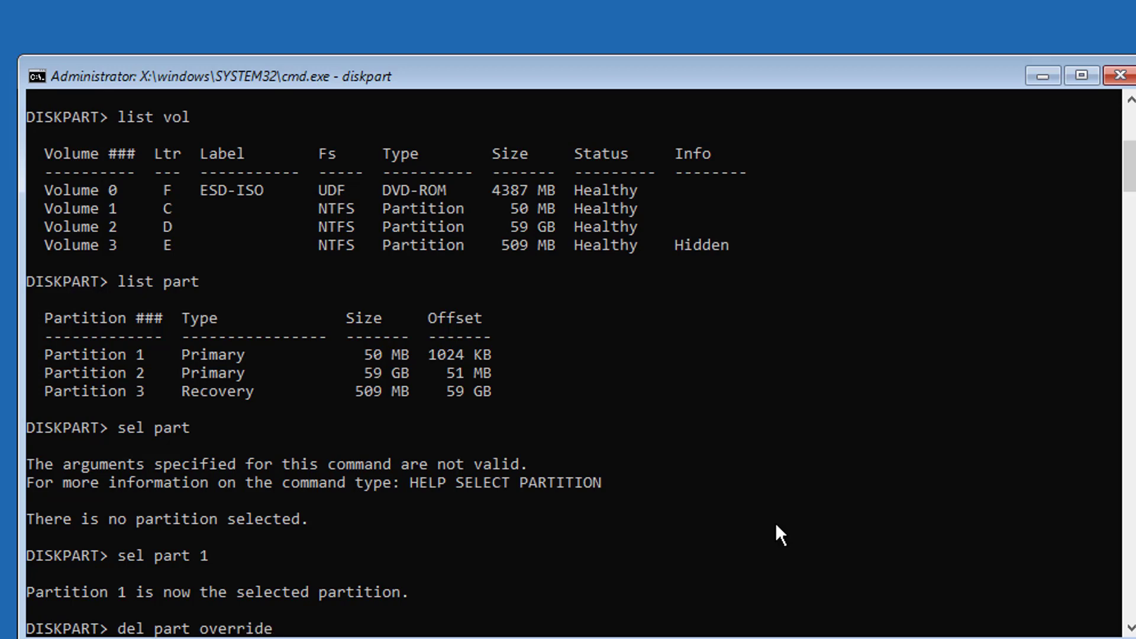
pyautogui.press('enter')
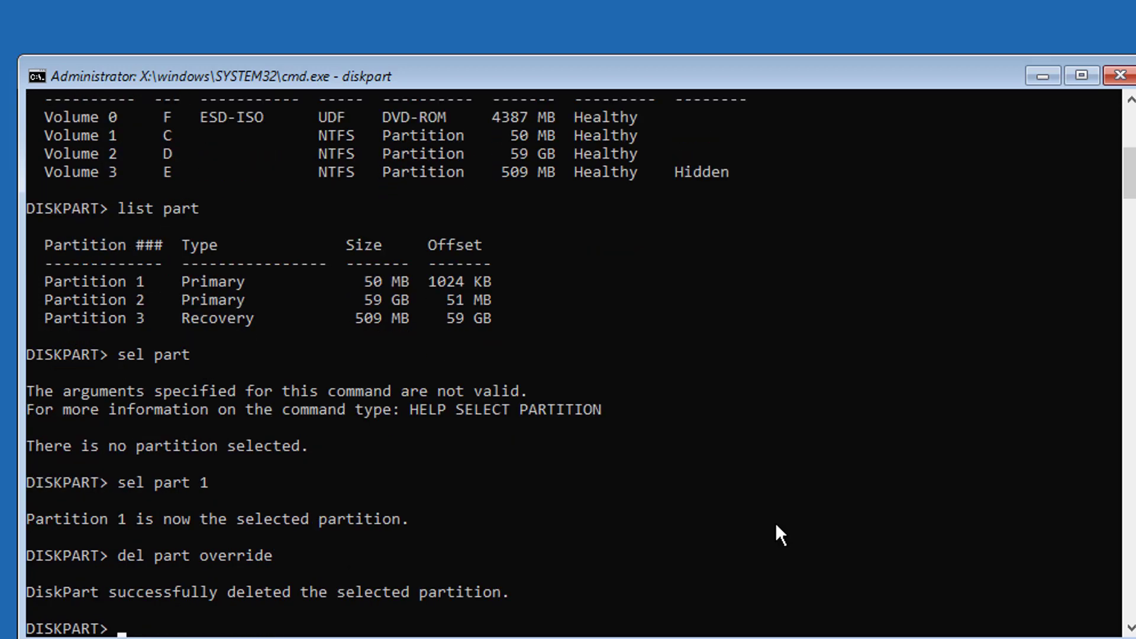
pyautogui.write('create part p')
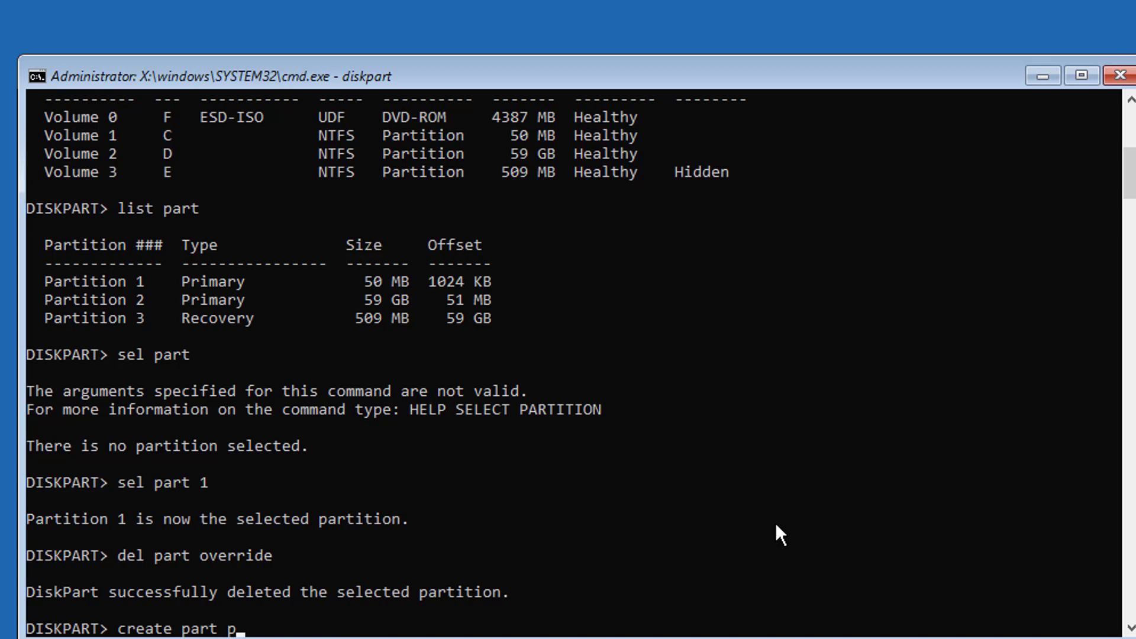
# Step: Create a new 50 MB primary partition on disk 0
pyautogui.write('rimary')
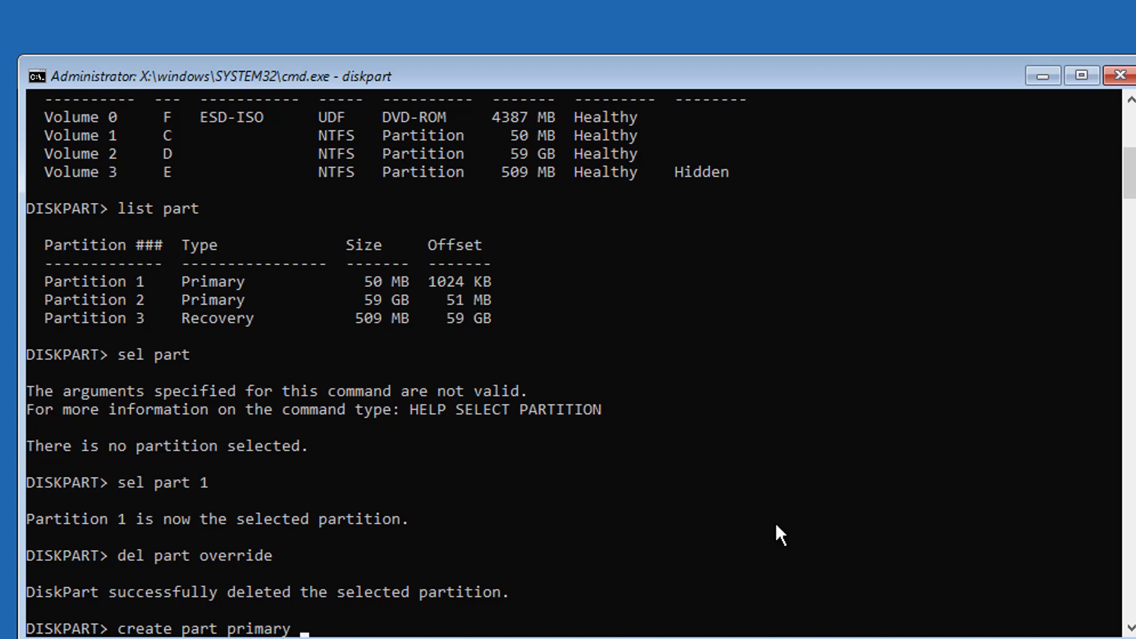
pyautogui.write('size')
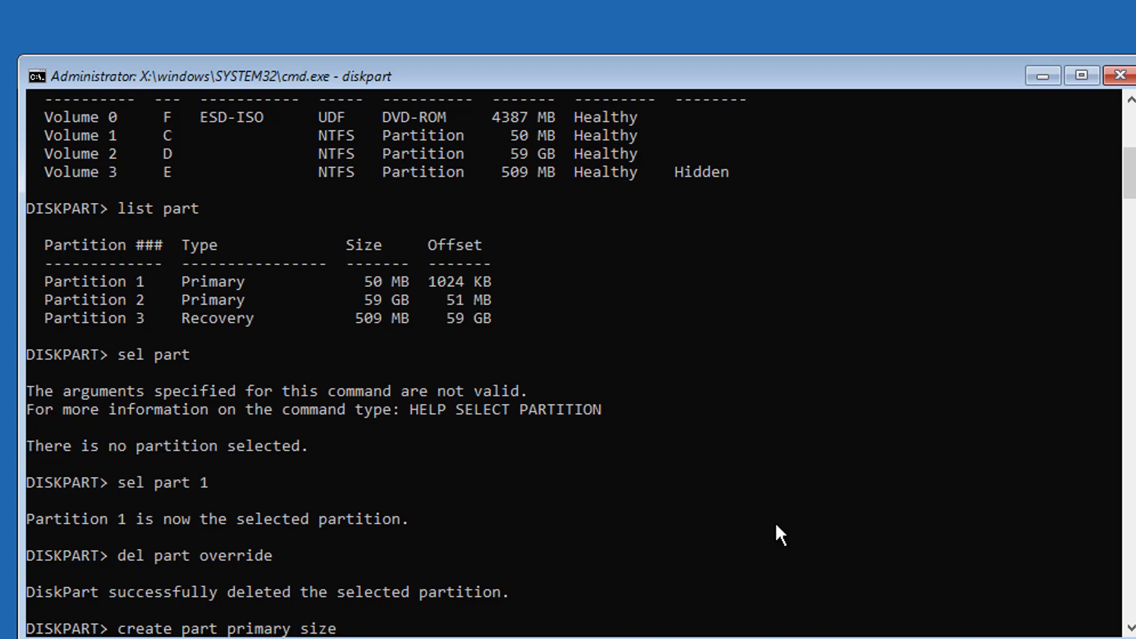
pyautogui.write('=50')
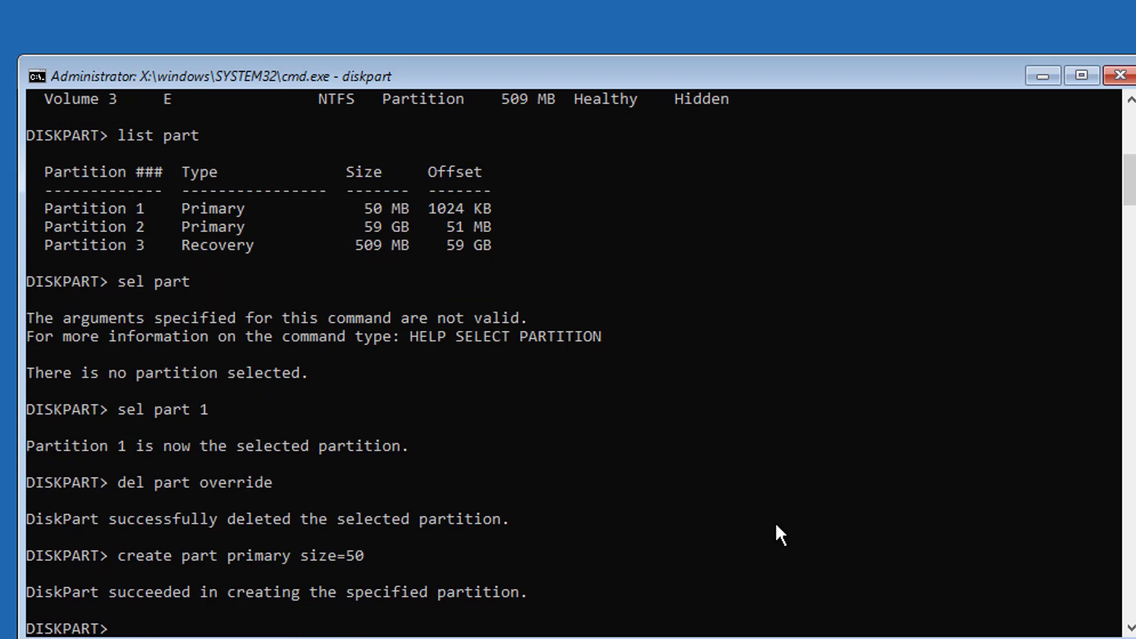
# Step: Quick-format the new partition as NTFS with 'format fs=ntfs quick'
pyautogui.write('form')
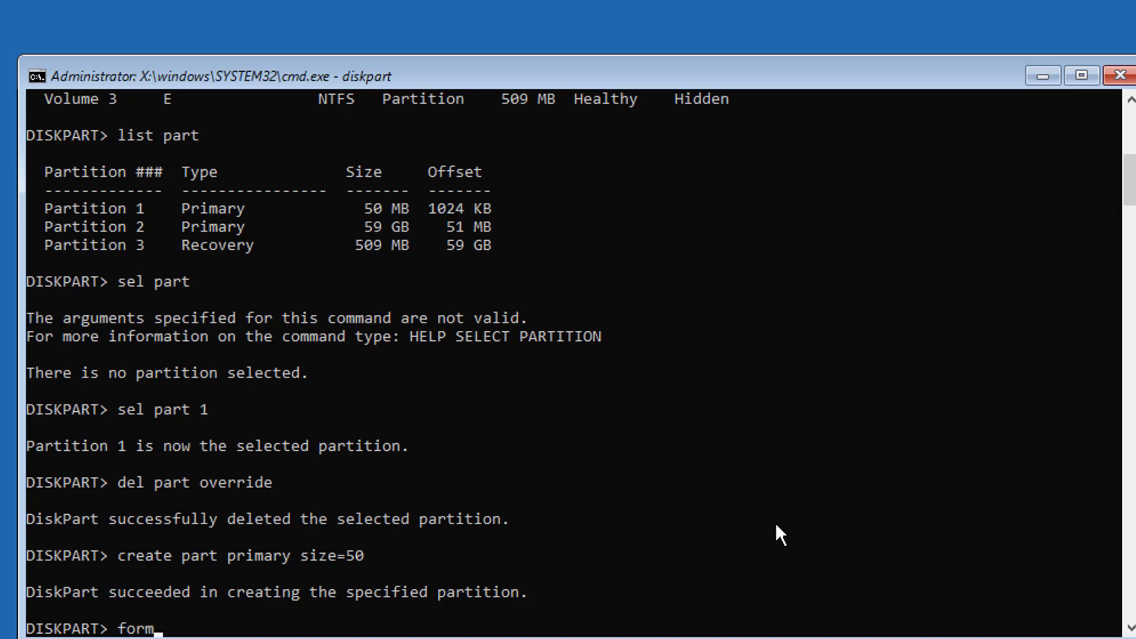
pyautogui.write('at fs')
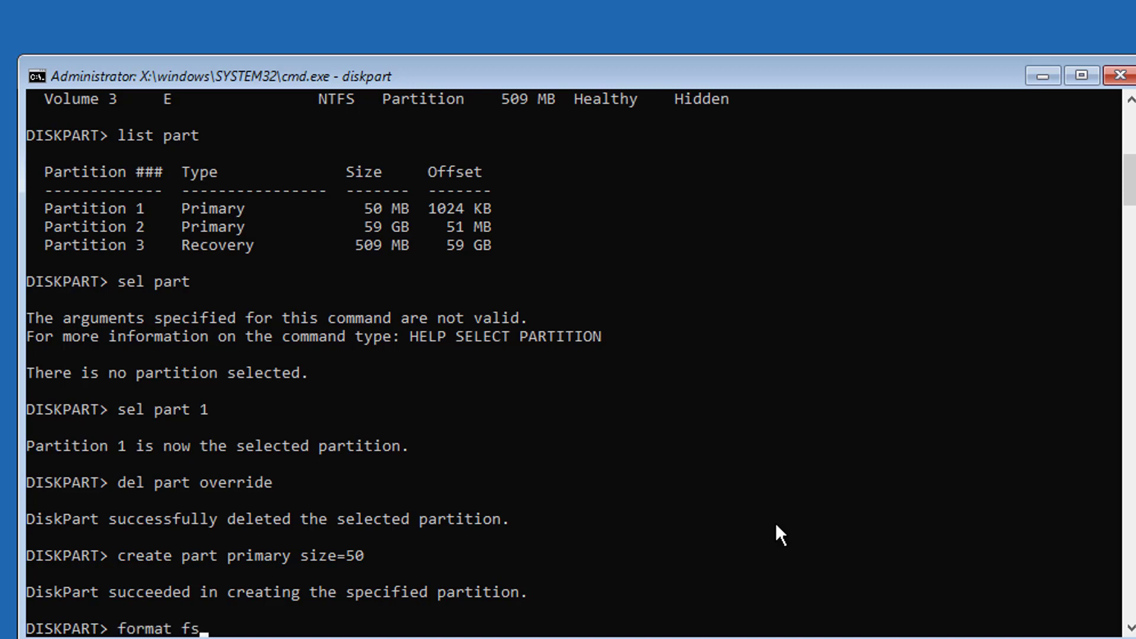
pyautogui.write('=ntfs')
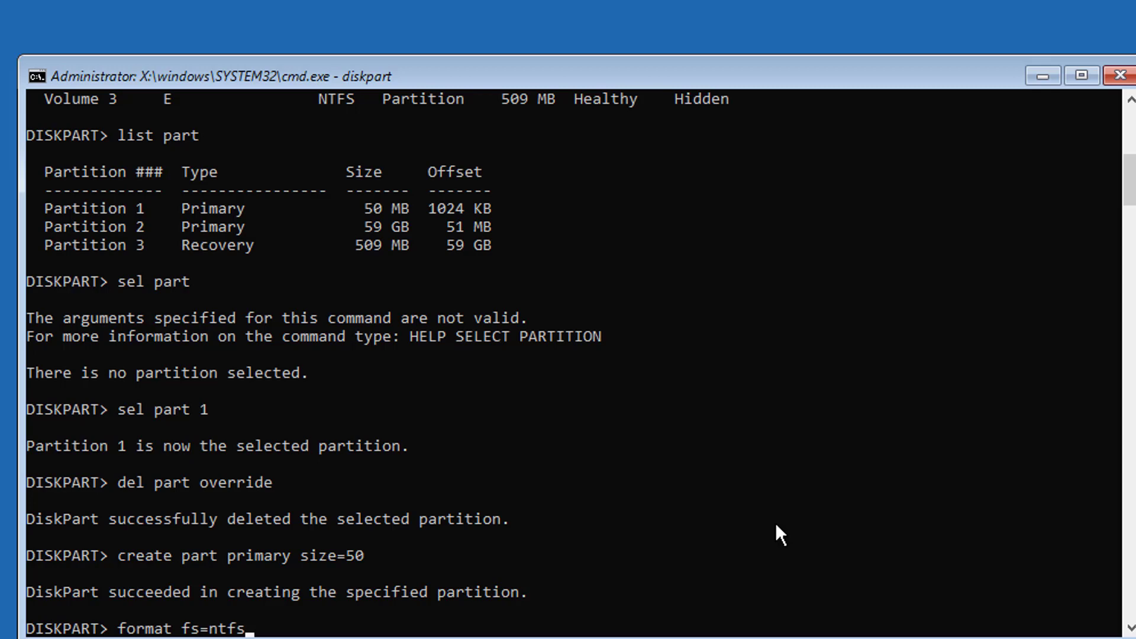
pyautogui.write('quick')
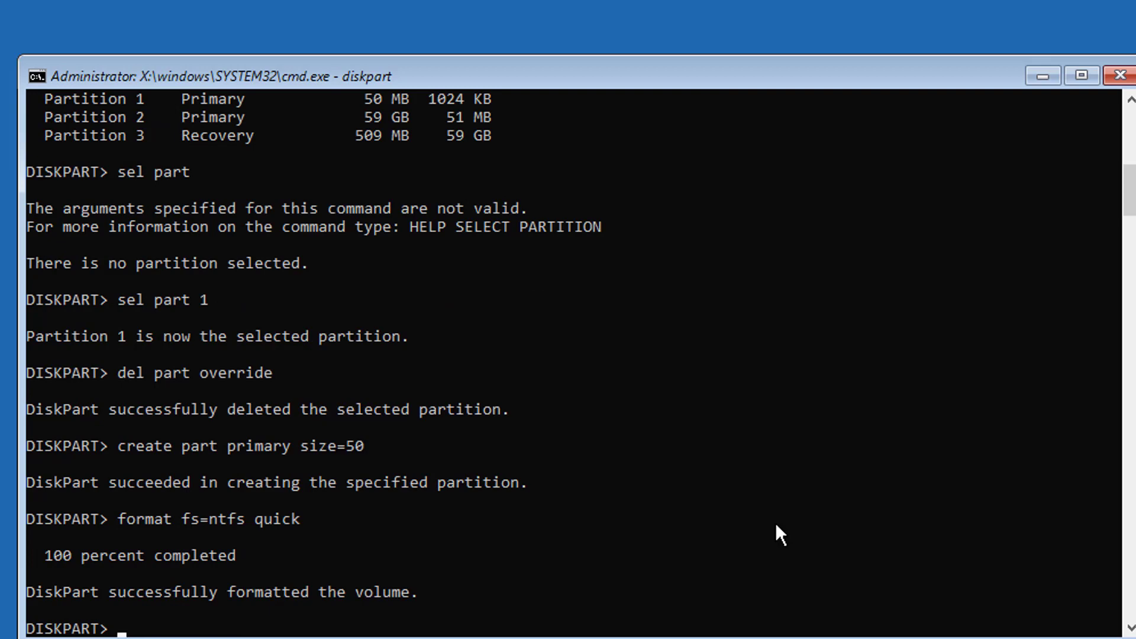
pyautogui.write('a')
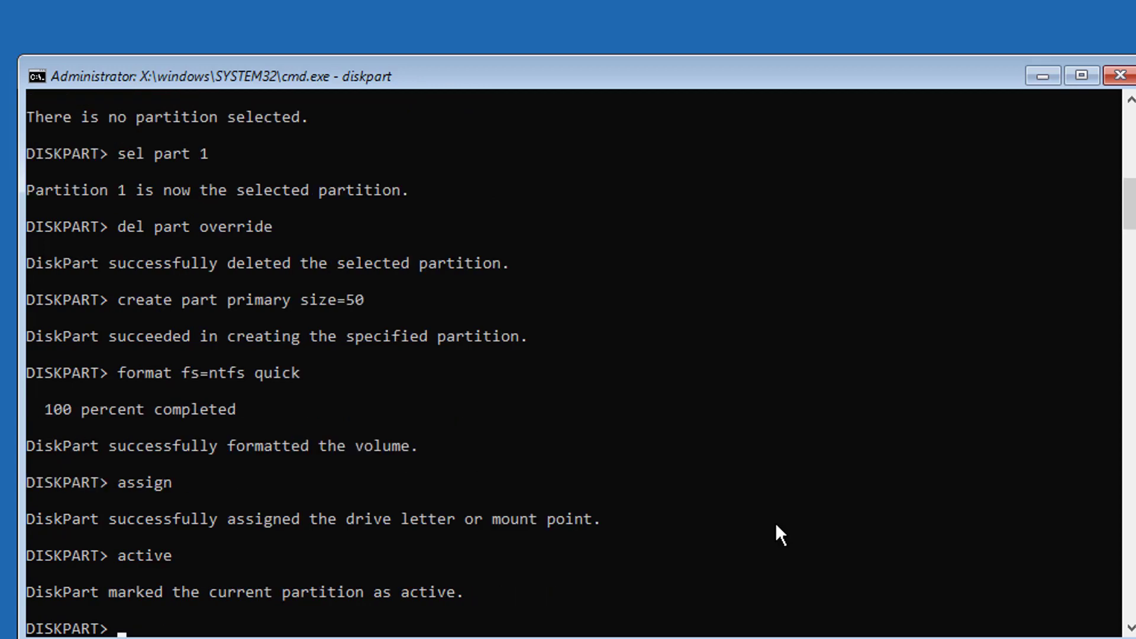
# Step: Mark the new partition active and assign it drive letter I
pyautogui.write('ass')
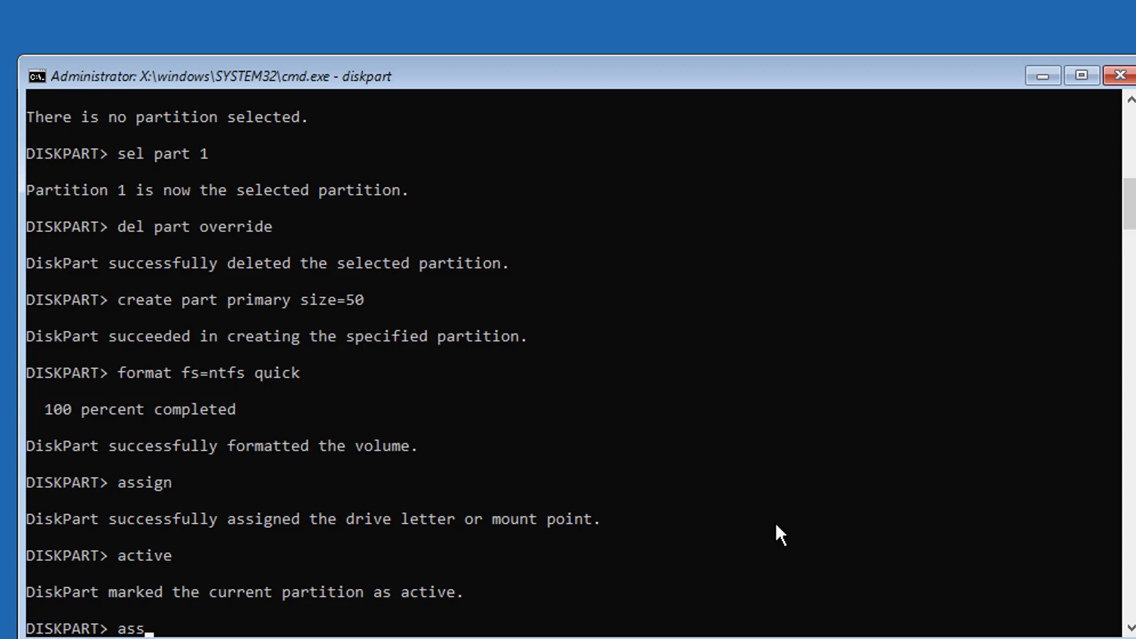
pyautogui.write('ign letter=')
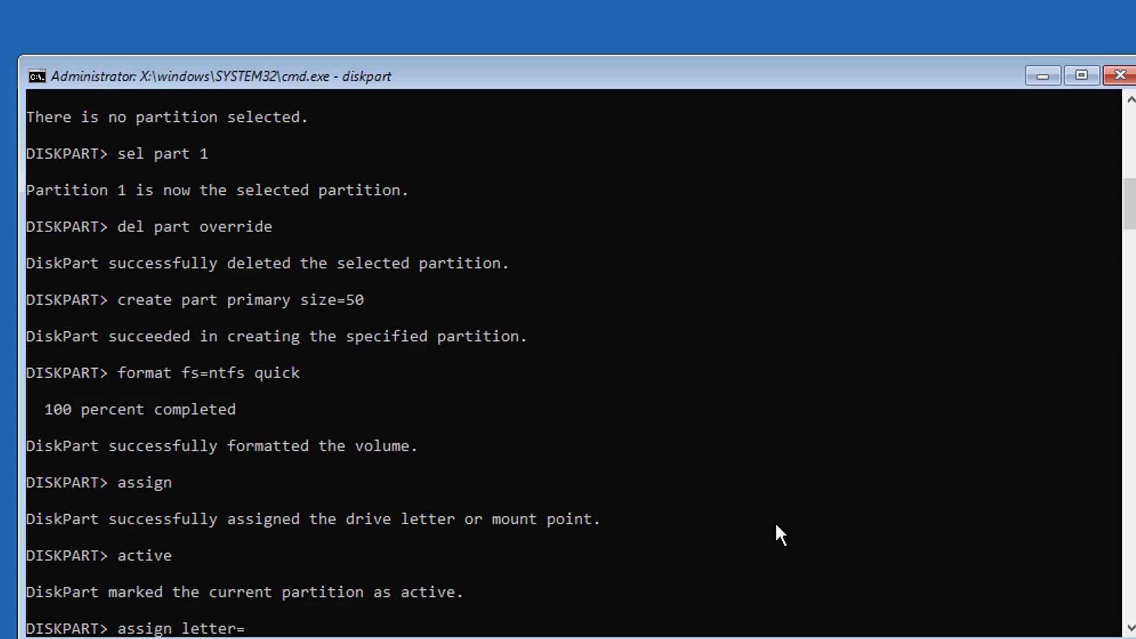
pyautogui.write('i')
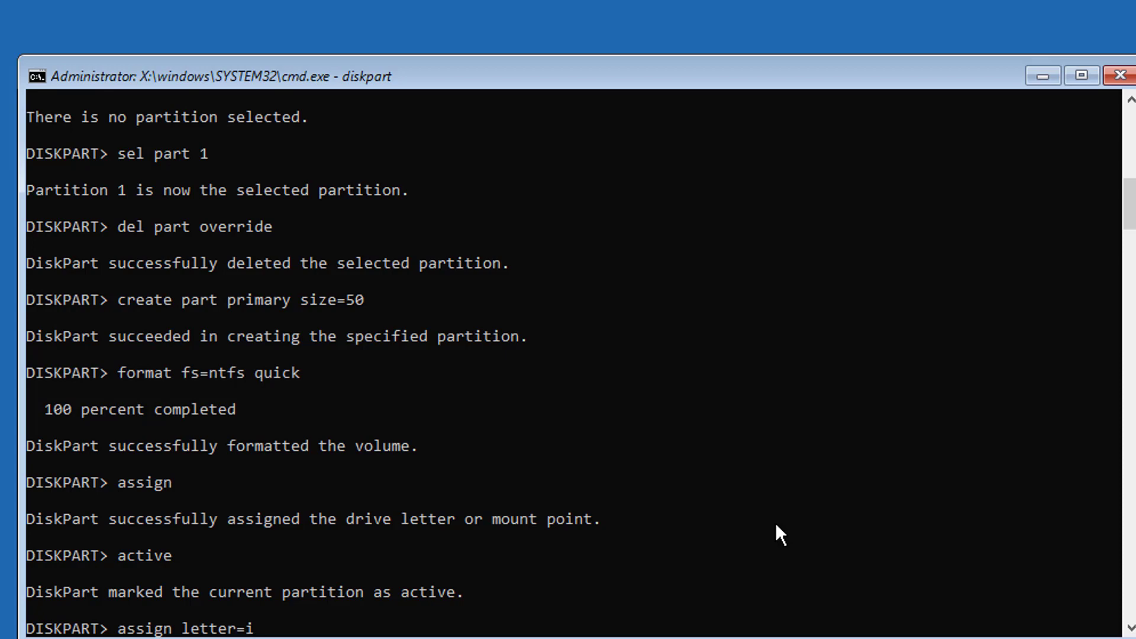
pyautogui.press('Enter')
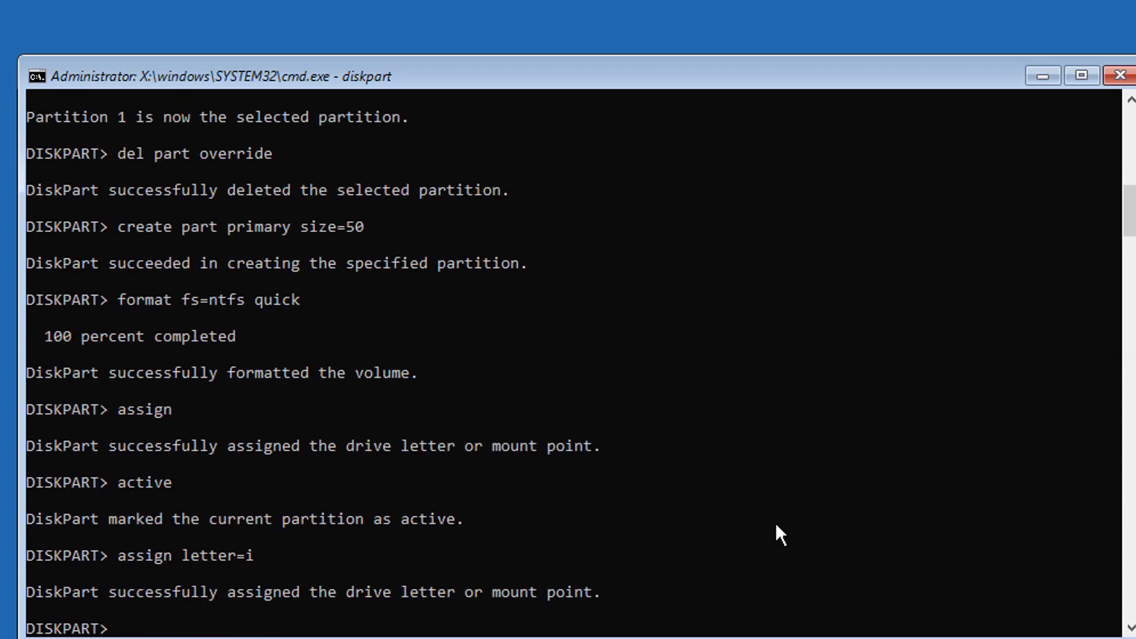
pyautogui.write('exit')
pyautogui.write('dir')
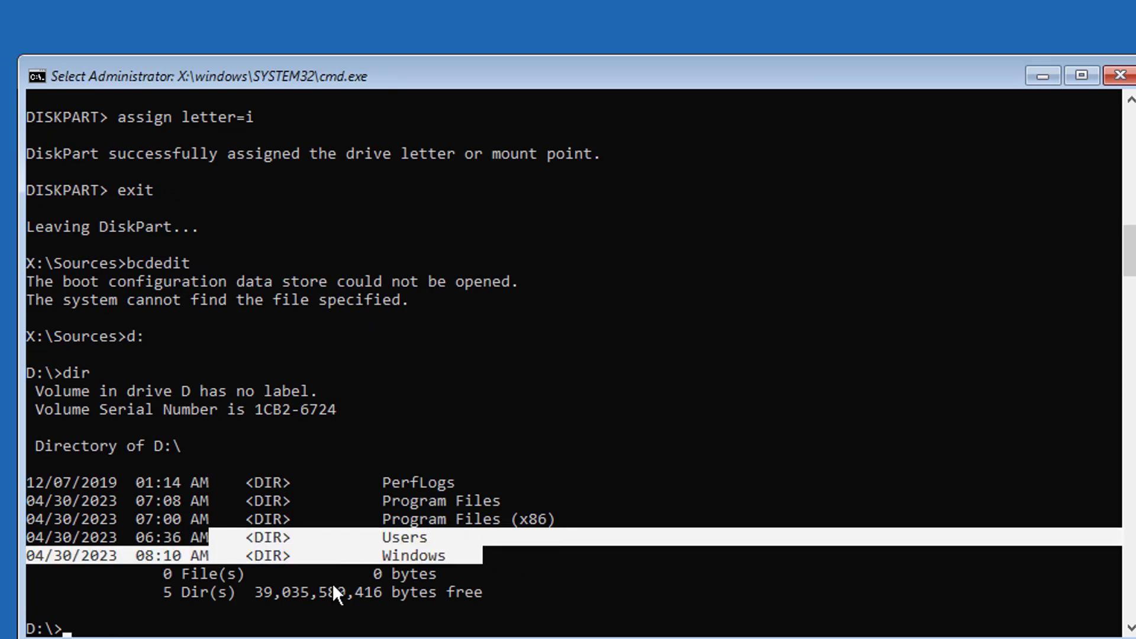
# Step: Switch back from drive D to the X: drive
pyautogui.write('x:')
pyautogui.write('b')
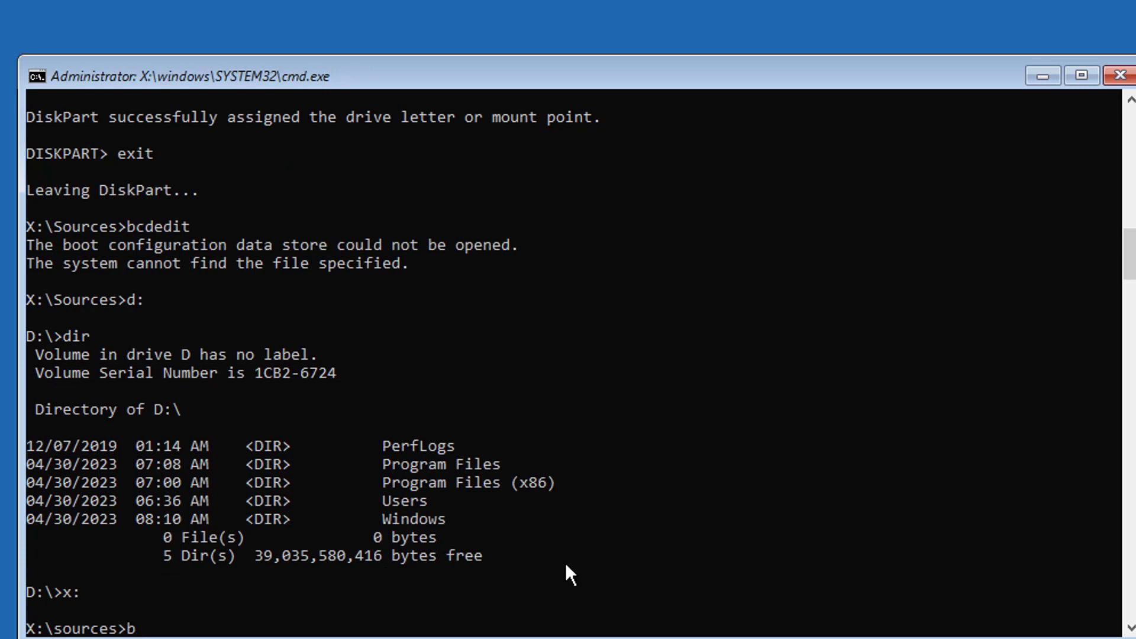
# Step: Create BIOS boot files on I: from D:\Windows with bcdboot, highlighting the success message
pyautogui.write('cdboot')
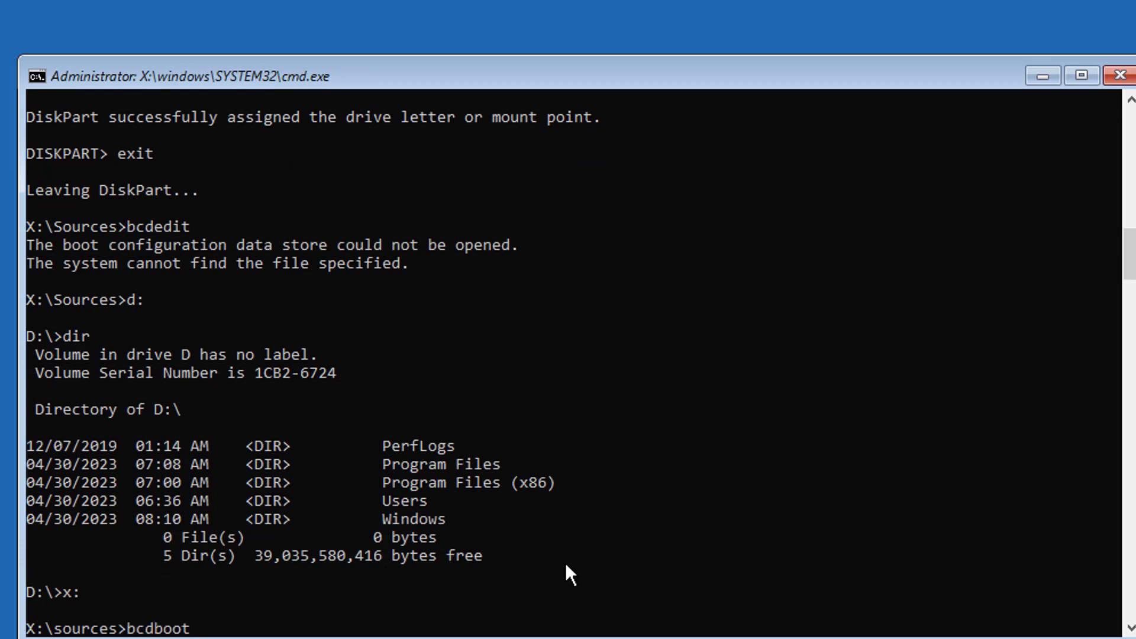
pyautogui.write('d:')
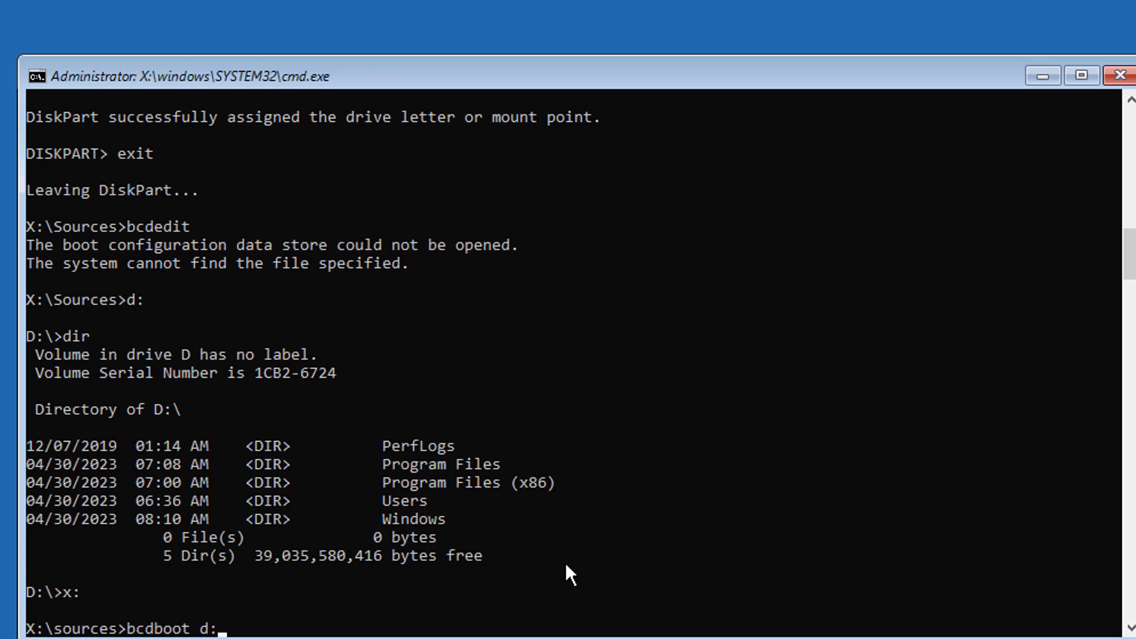
pyautogui.write('window')
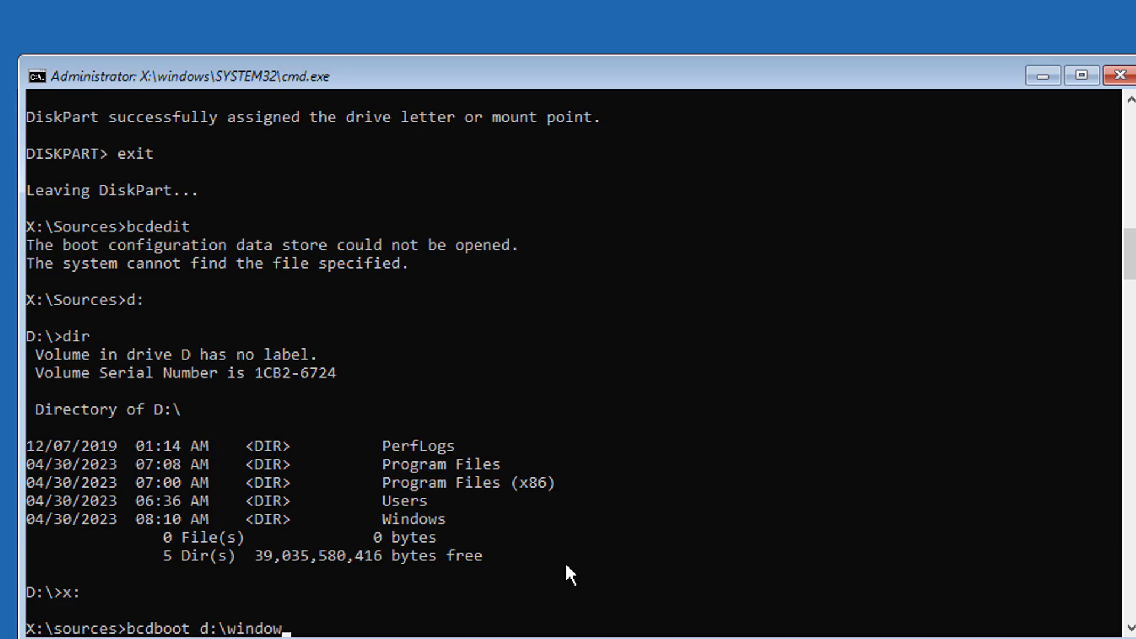
pyautogui.write('s /s')
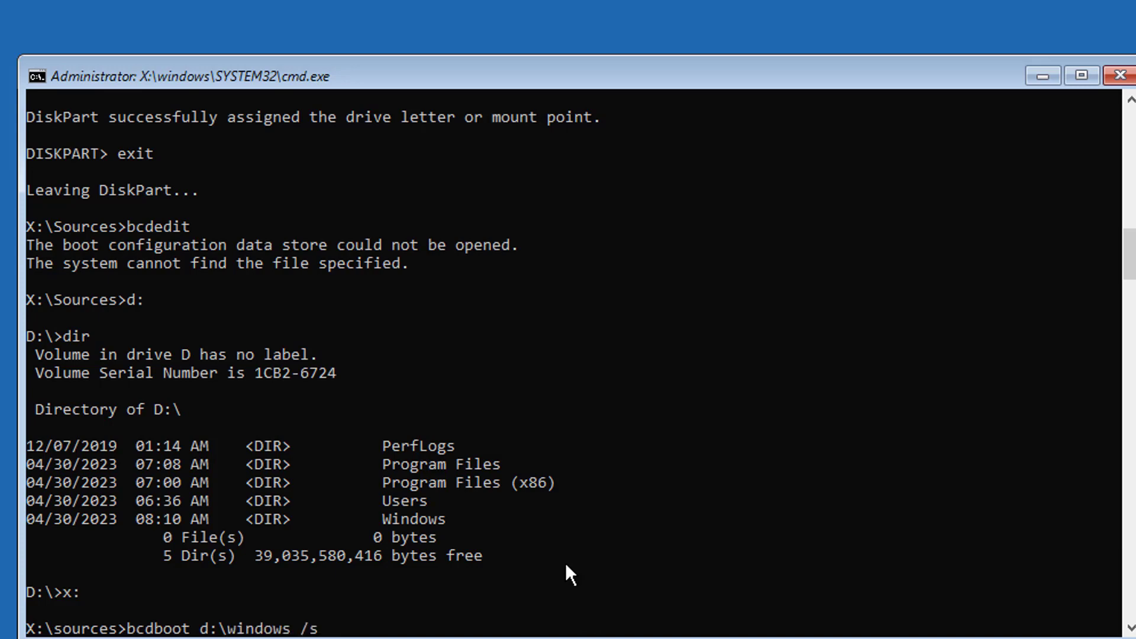
pyautogui.write('i:')
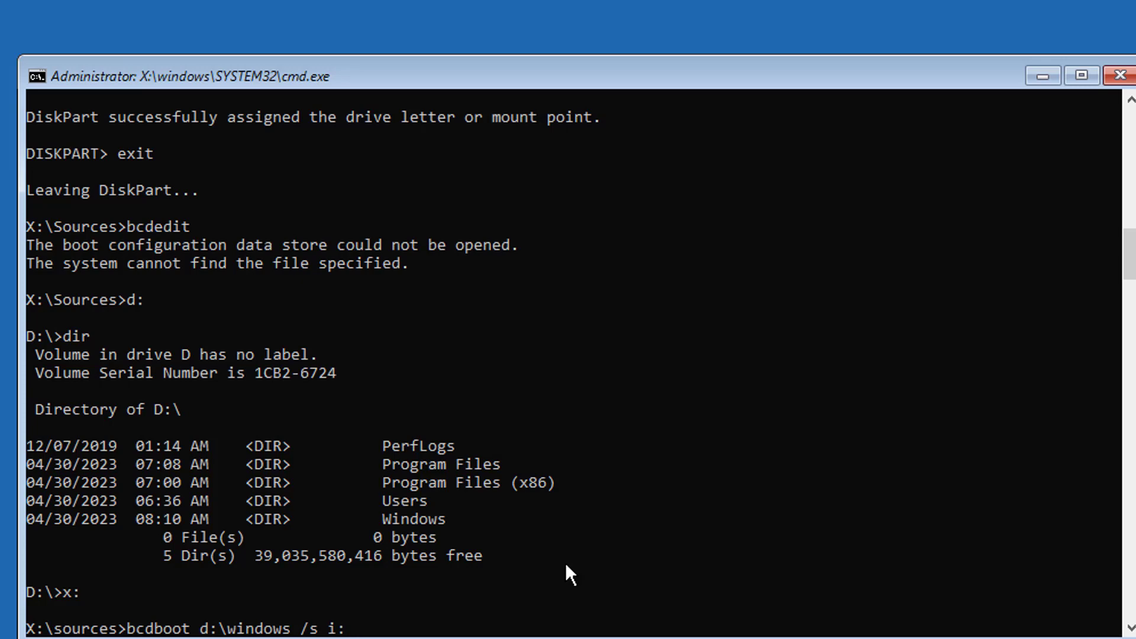
pyautogui.write('/f b')
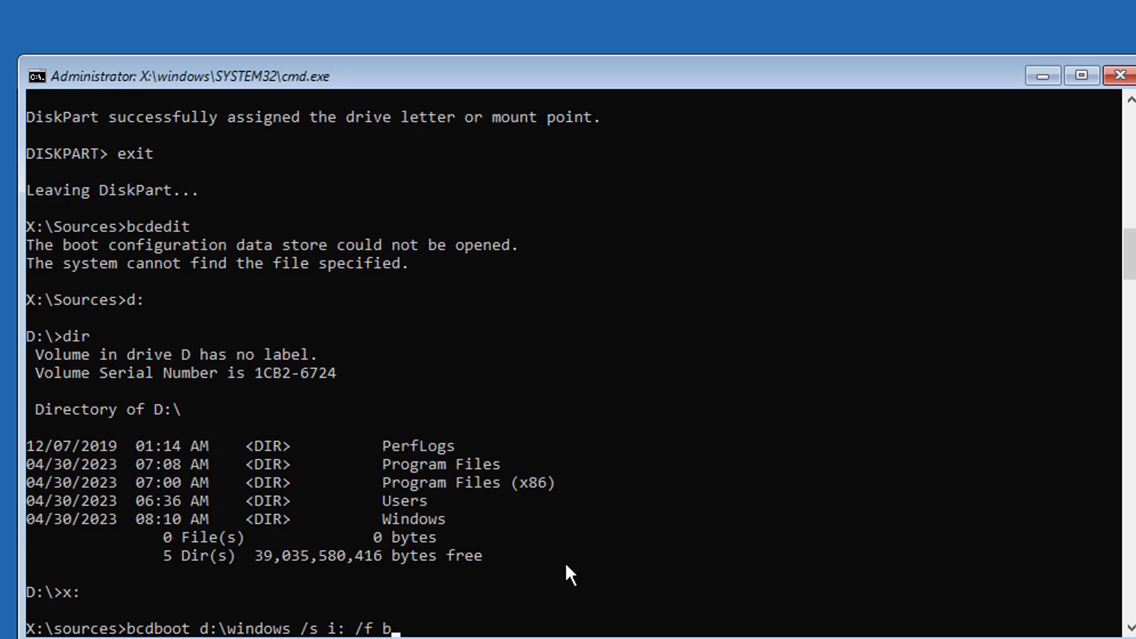
pyautogui.press('Enter')
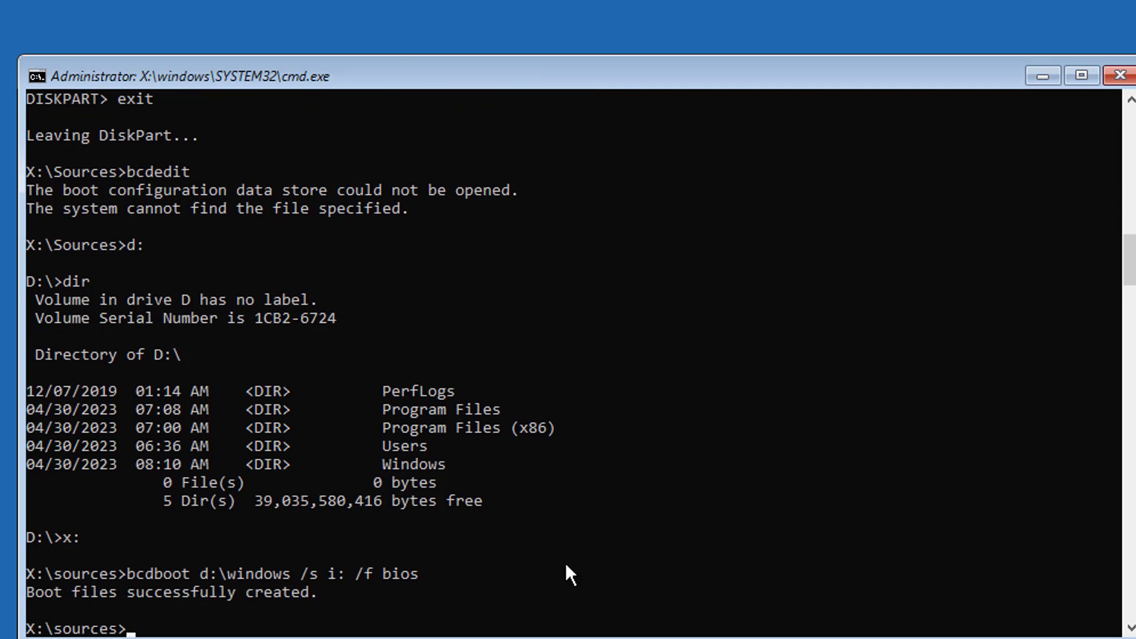
pyautogui.moveTo(119, 592); pyautogui.dragTo(333, 592)
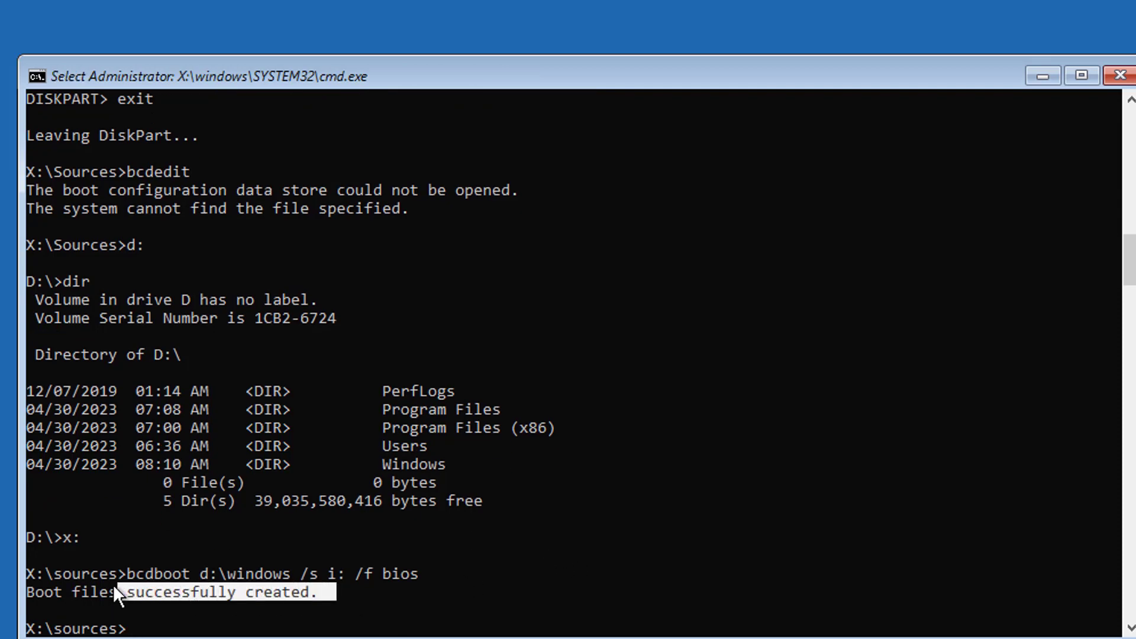